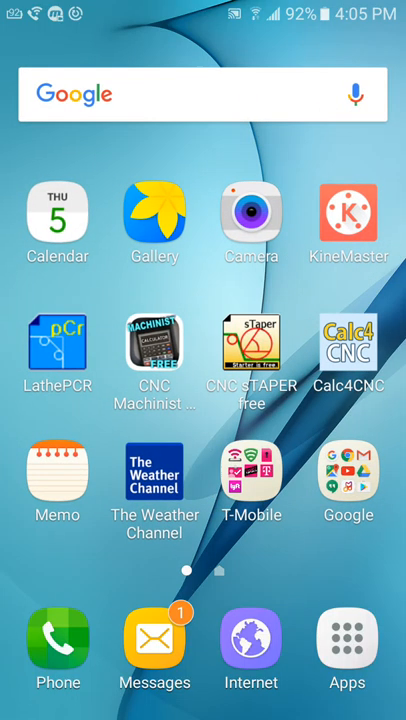
- Launch Google Play and rerun the recent search 'blb bible app'
{"action": "left_click", "coordinate": [348, 490]}
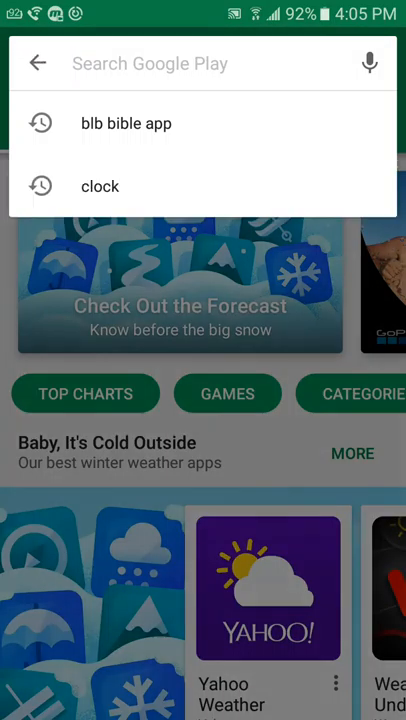
{"action": "left_click", "coordinate": [126, 123]}
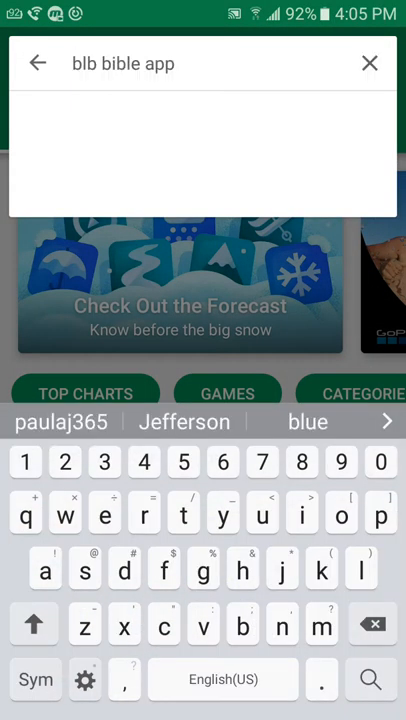
{"action": "key", "text": "Enter"}
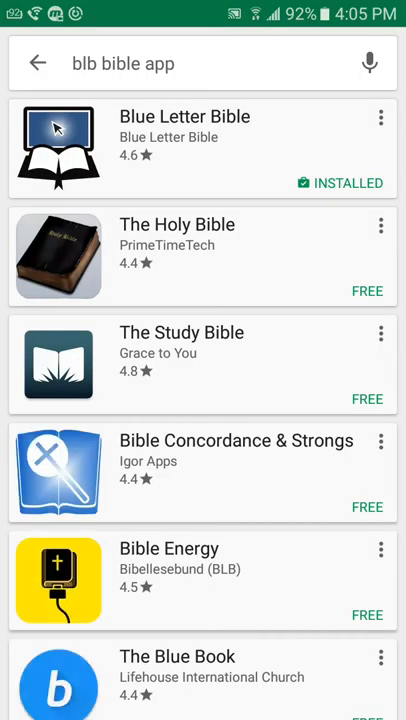
- Browse the Blue Letter Bible listing, then show its My Highlights list
{"action": "left_click", "coordinate": [184, 130]}
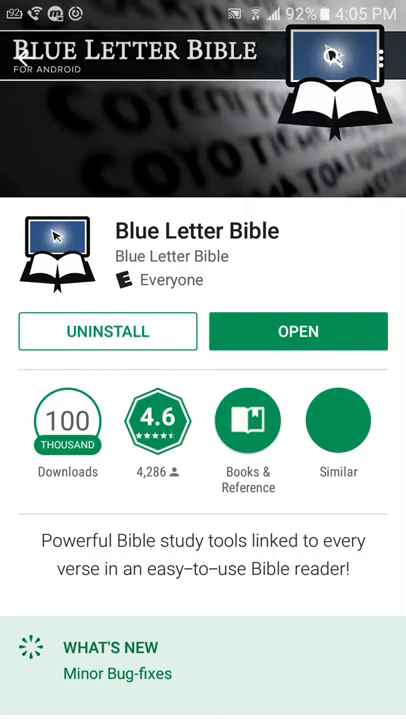
{"action": "scroll", "scroll_direction": "down", "scroll_amount": 3}
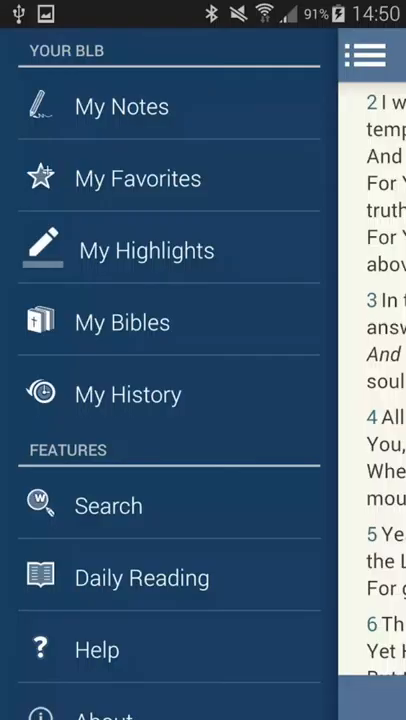
{"action": "left_click", "coordinate": [147, 250]}
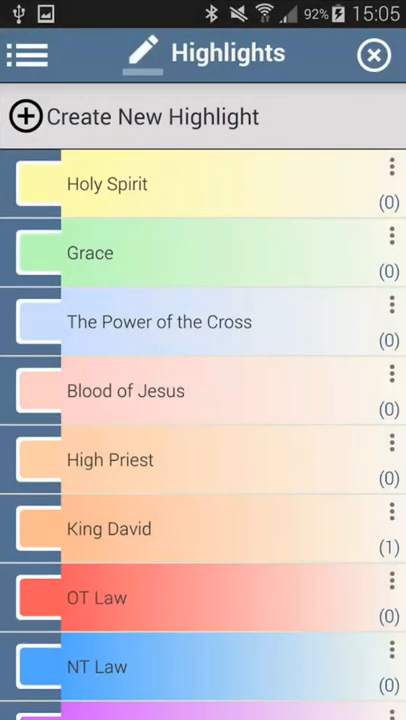